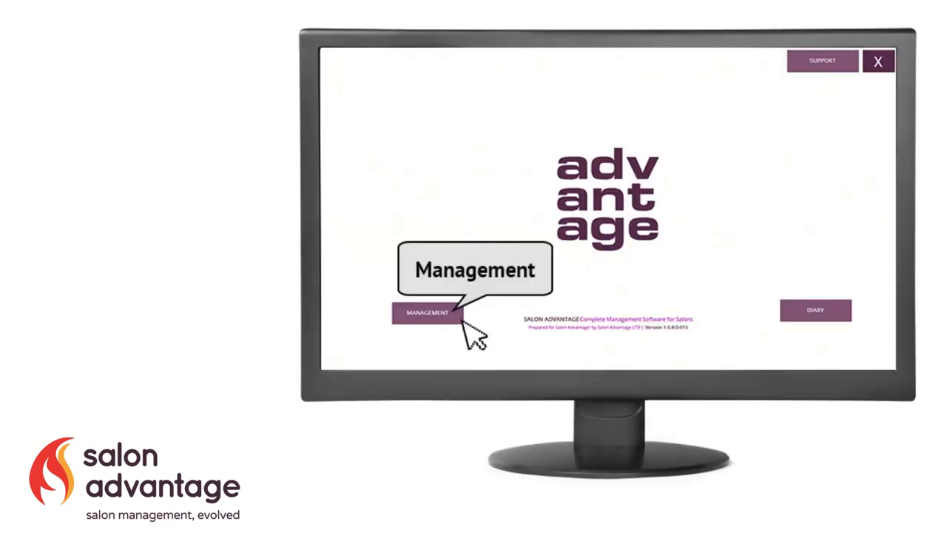
# - Bring up the Letters/Emails/Texts templates from the Management Marketing options
pyautogui.click(426, 312)
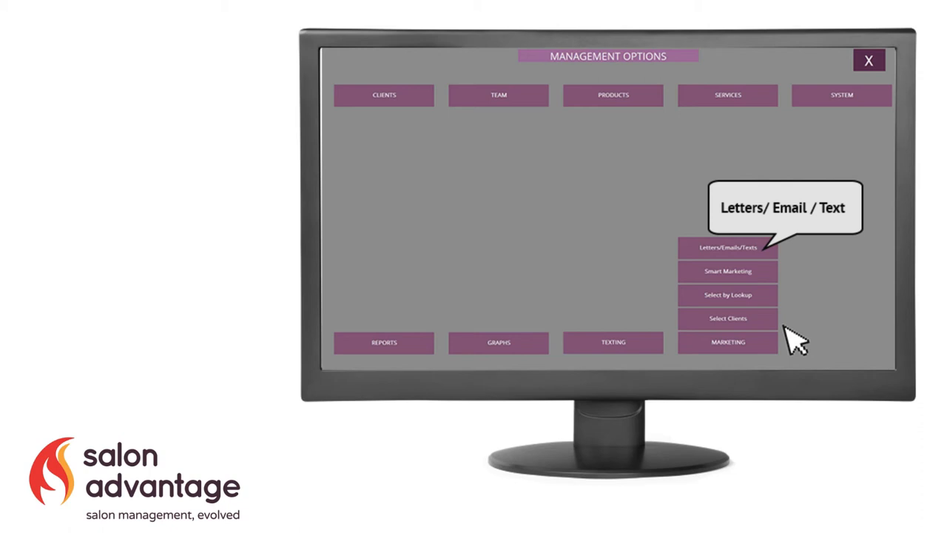
pyautogui.click(728, 248)
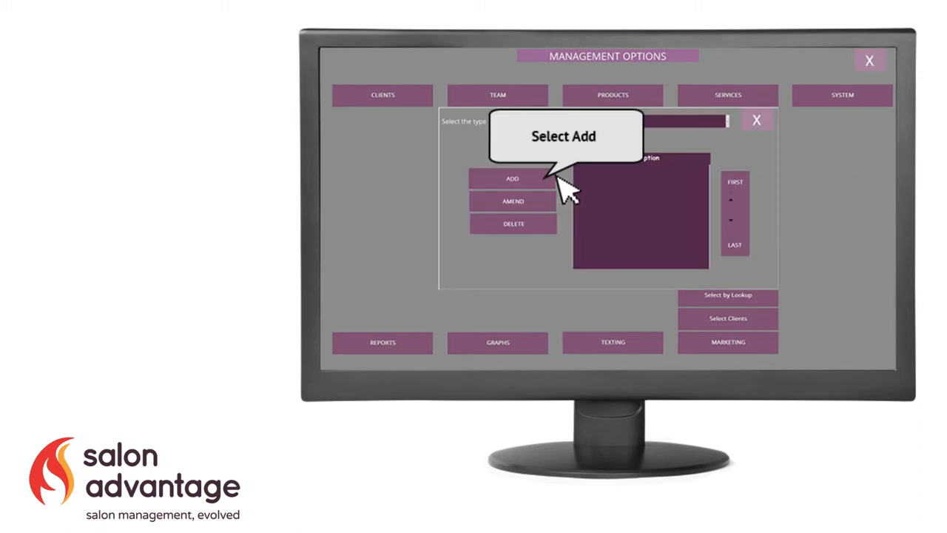
# - Add a new text template in the letters/email/text window
pyautogui.click(512, 178)
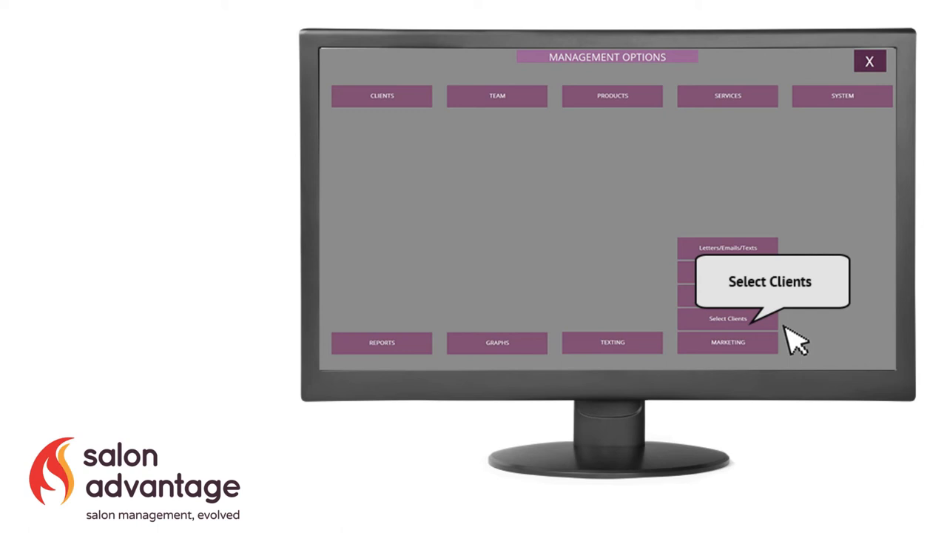
# - Select clients with a mobile number whose last visit was 01 August to 01 December 2018
pyautogui.click(728, 318)
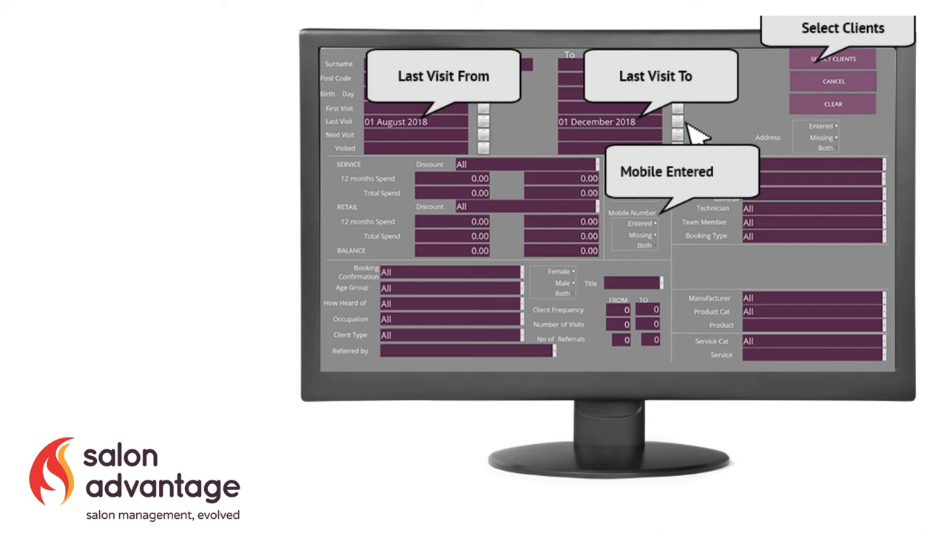
pyautogui.click(832, 60)
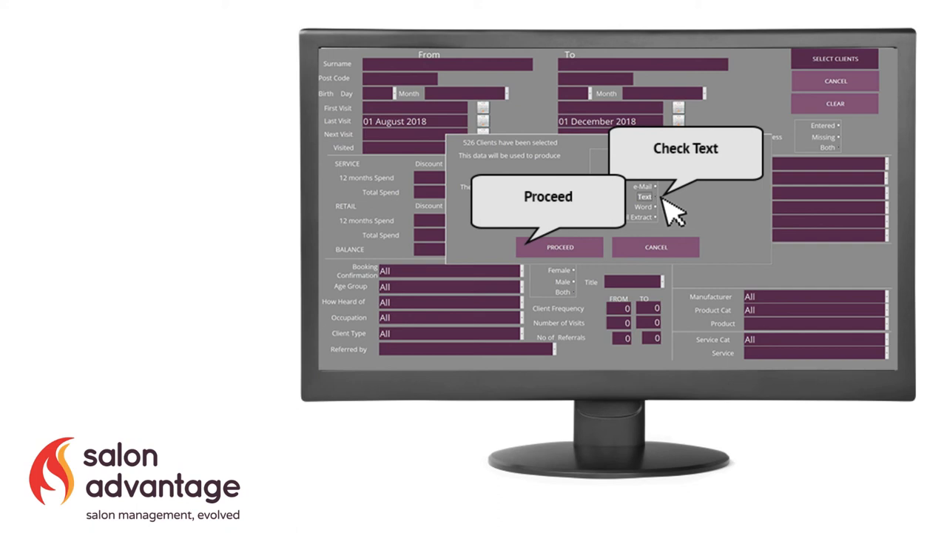
# - Proceed to produce texts for the 526 selected clients, listing the text templates
pyautogui.click(560, 247)
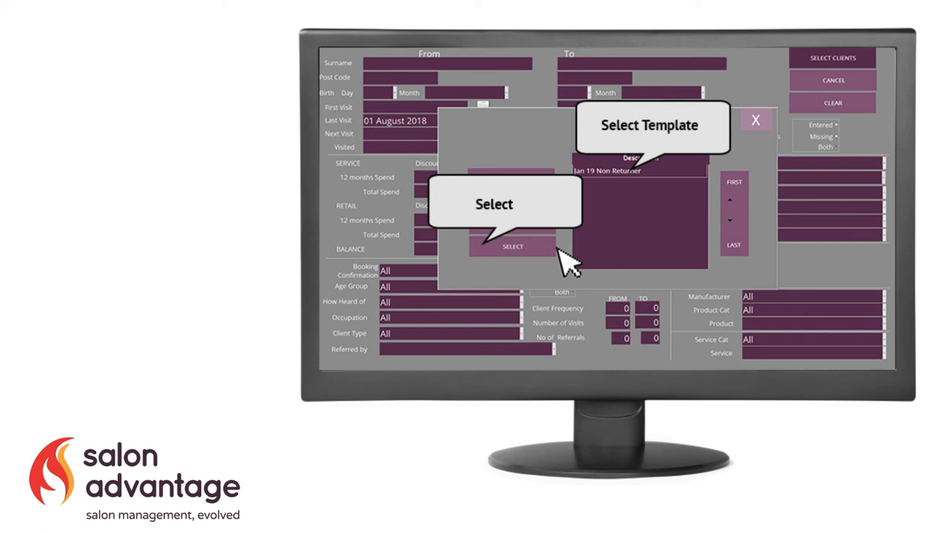
# - Send the Jan 19 Non Returner text and agree to create a promotion for it
pyautogui.click(514, 245)
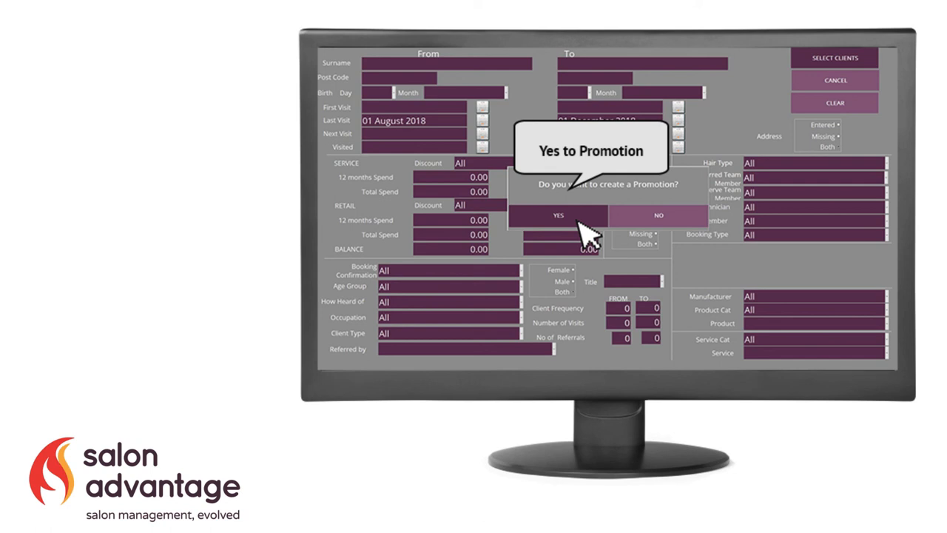
pyautogui.click(558, 216)
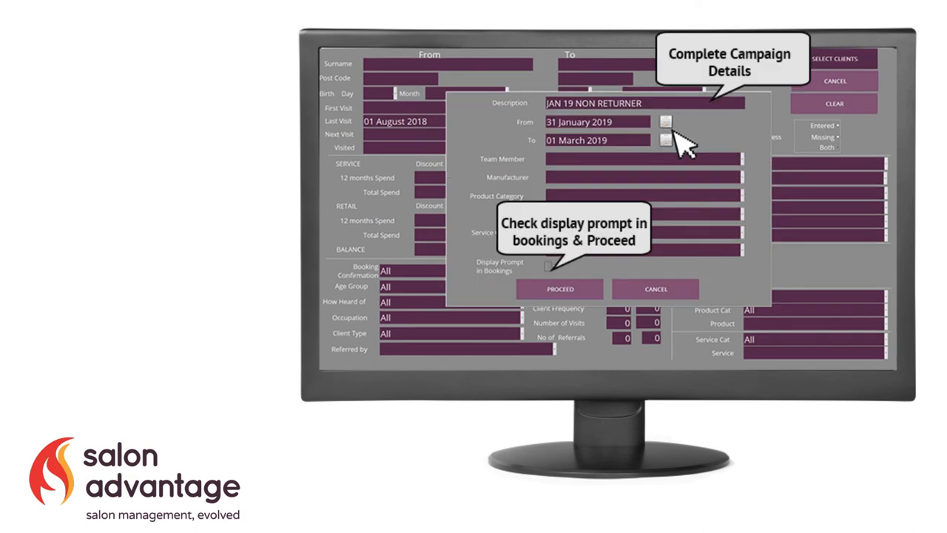